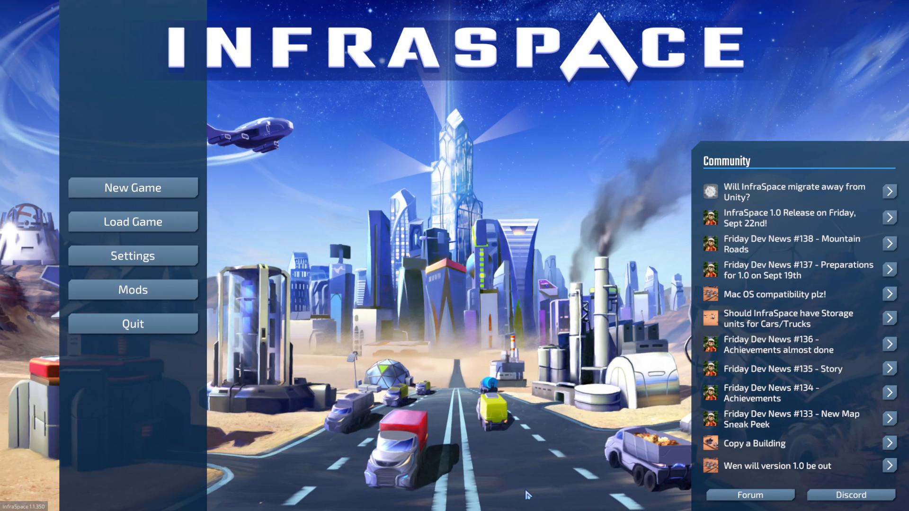
# Step: Open the Settings panel from the title screen to review video and audio options
pyautogui.click(133, 255)
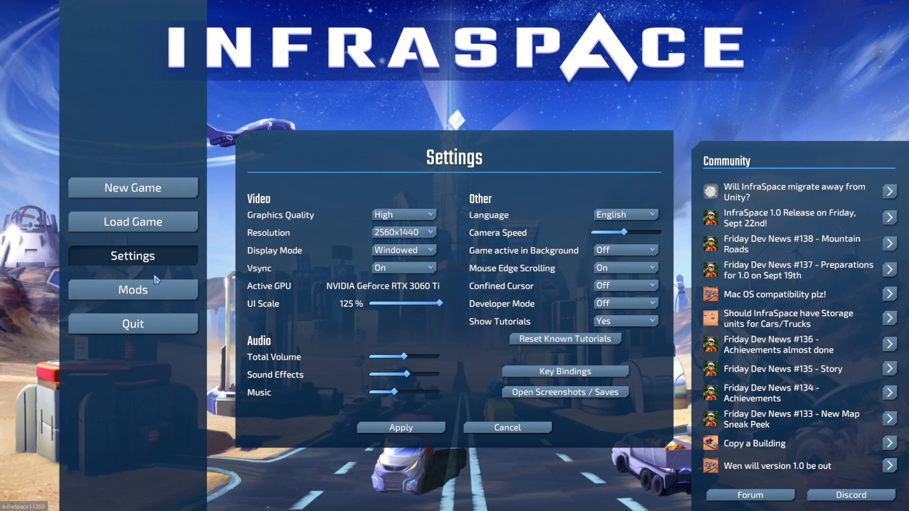
pyautogui.moveTo(242, 240)
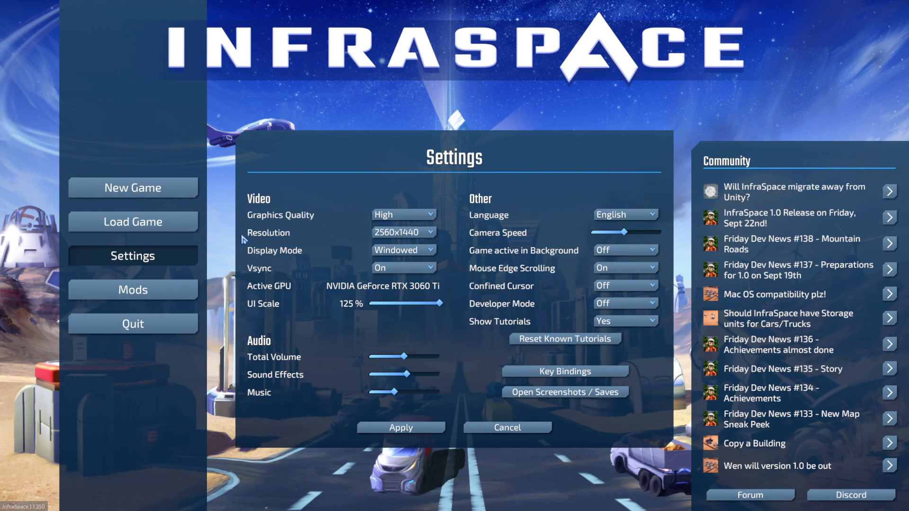
# Step: Start a New Game setup with Game Difficulty and Transport Difficulty both set to Easy
pyautogui.click(133, 187)
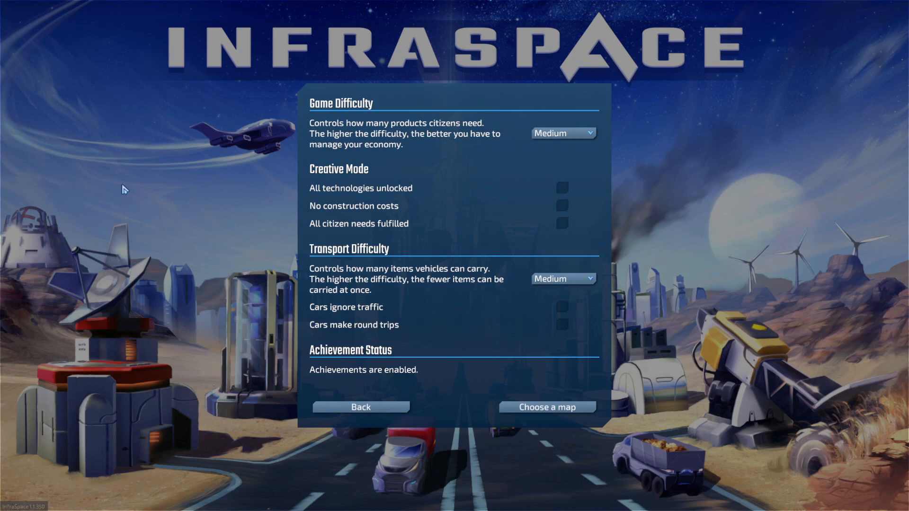
pyautogui.click(561, 132)
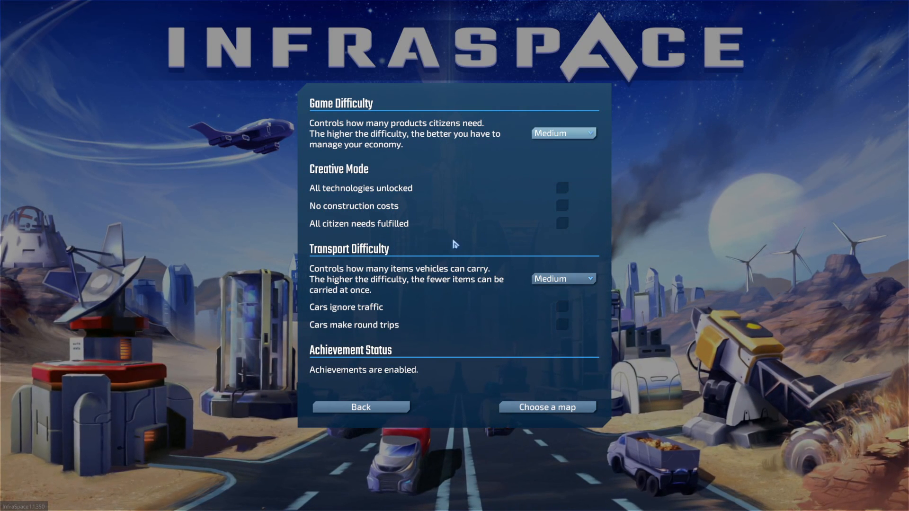
pyautogui.click(562, 133)
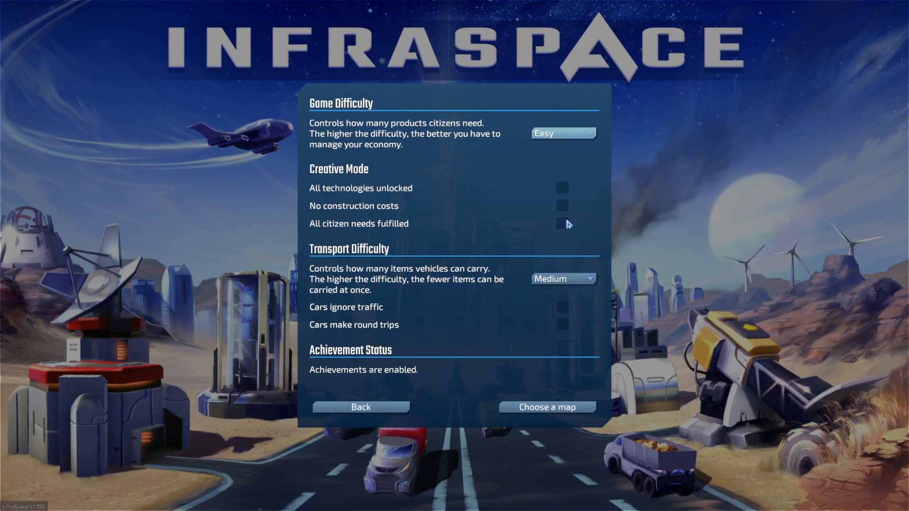
pyautogui.click(561, 279)
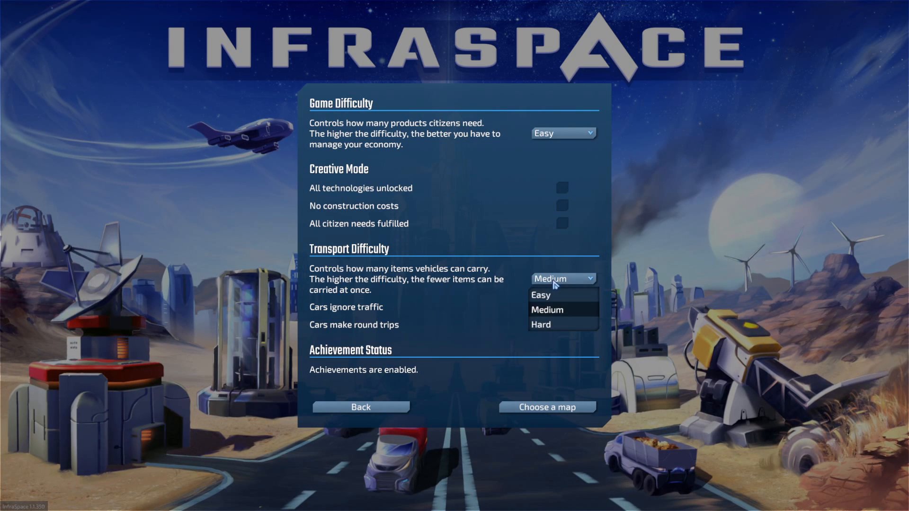
pyautogui.moveTo(561, 306)
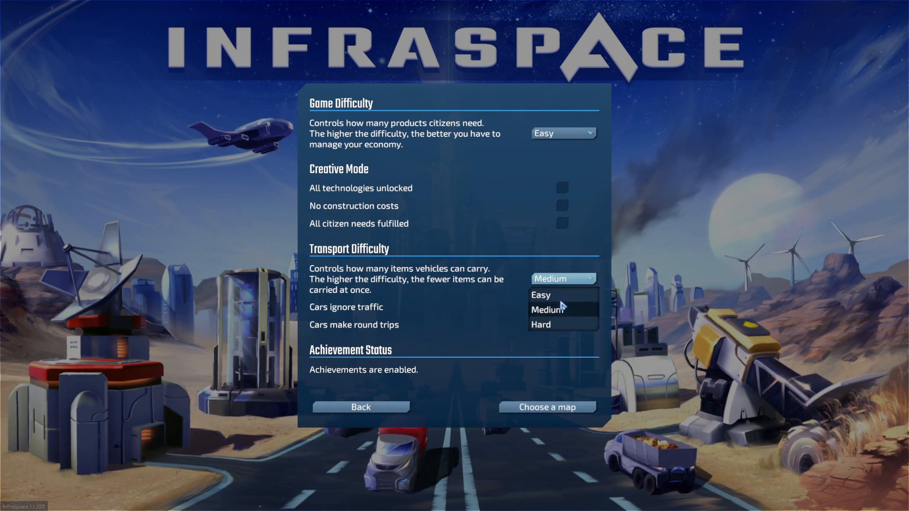
pyautogui.click(539, 294)
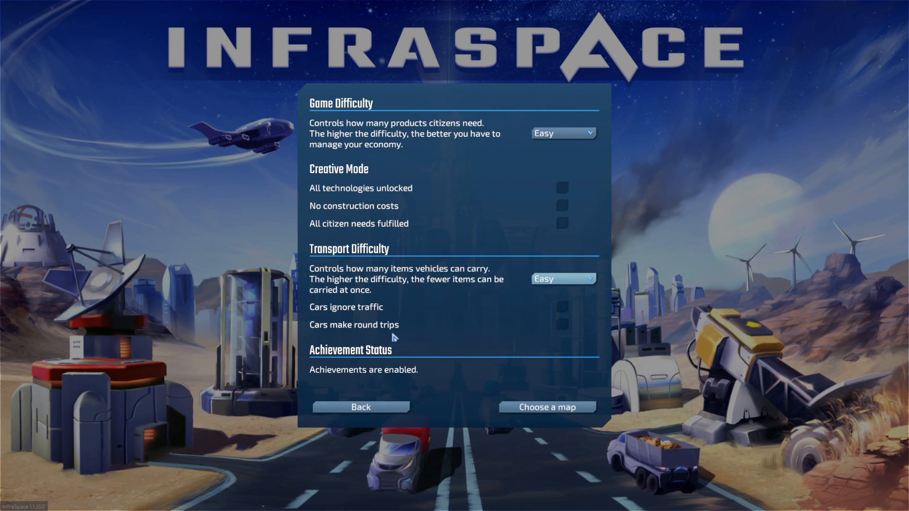
pyautogui.moveTo(368, 314)
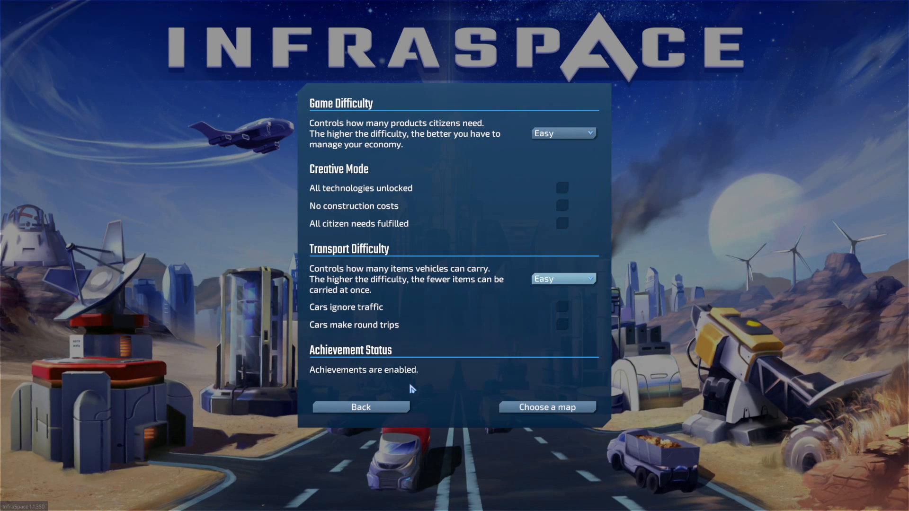
# Step: Continue to the map selection screen offering Desert Valley and a random map
pyautogui.click(547, 406)
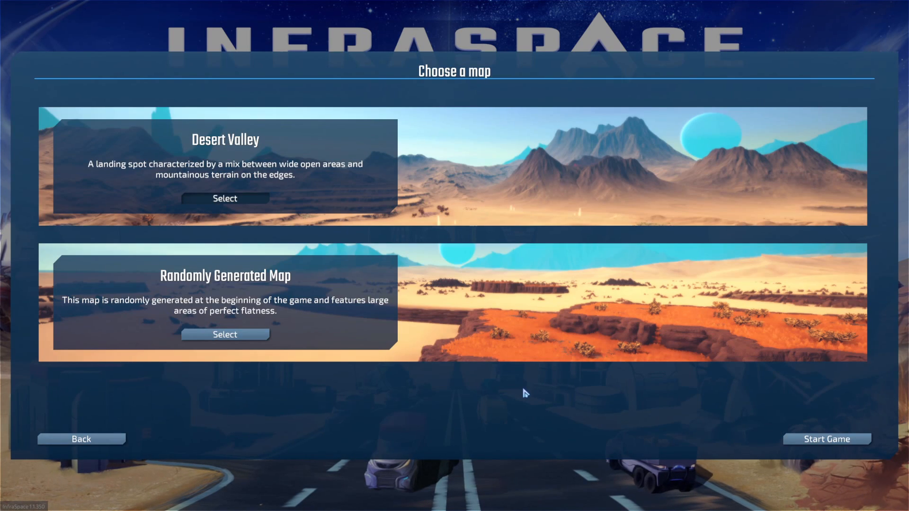
pyautogui.moveTo(516, 342)
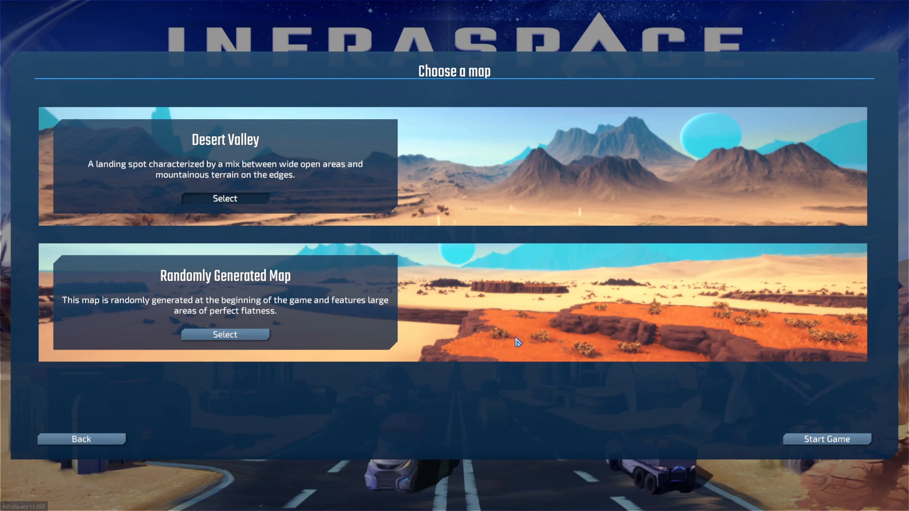
pyautogui.moveTo(306, 312)
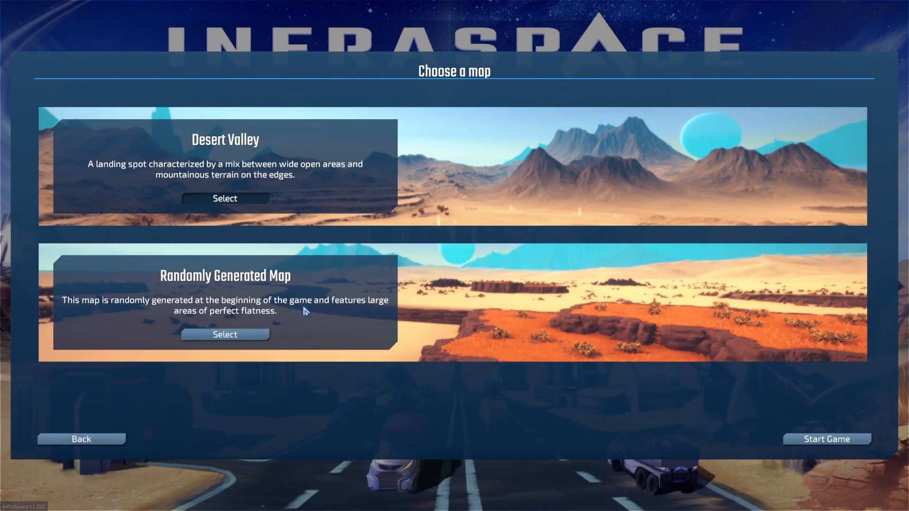
pyautogui.moveTo(333, 307)
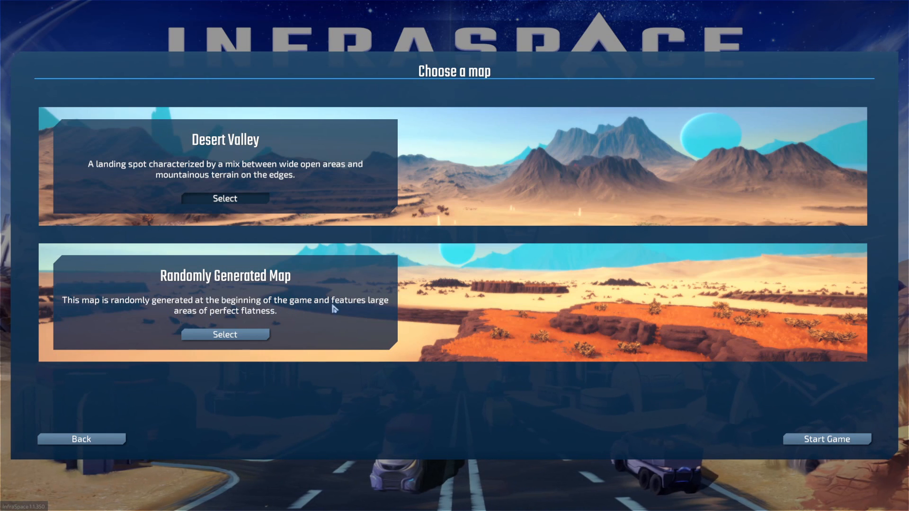
pyautogui.moveTo(178, 319)
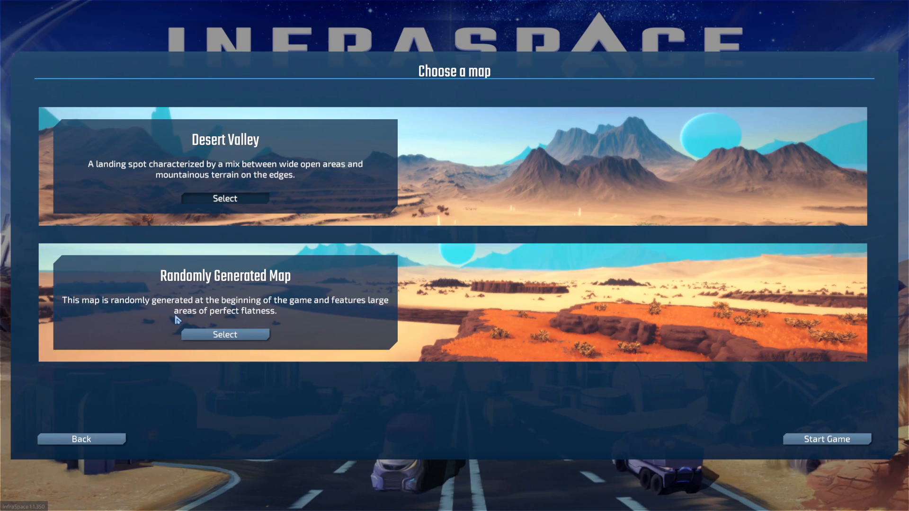
pyautogui.moveTo(404, 310)
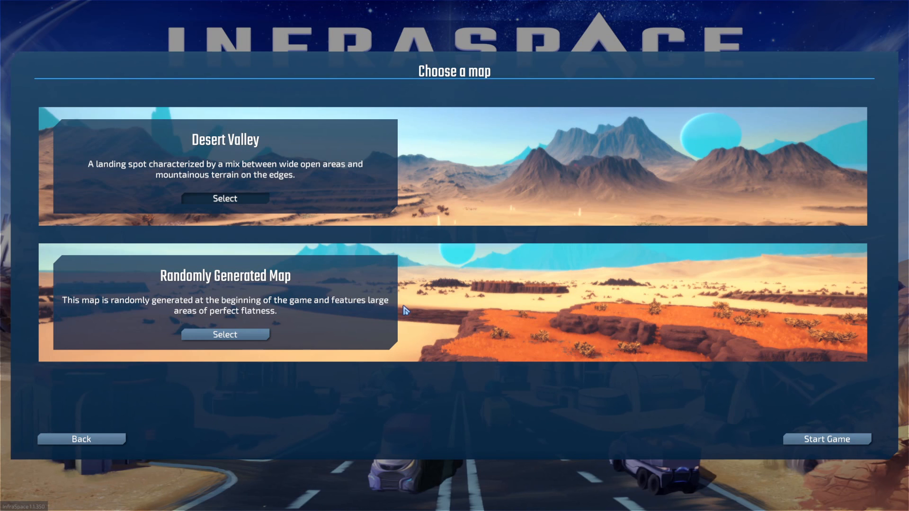
pyautogui.moveTo(313, 187)
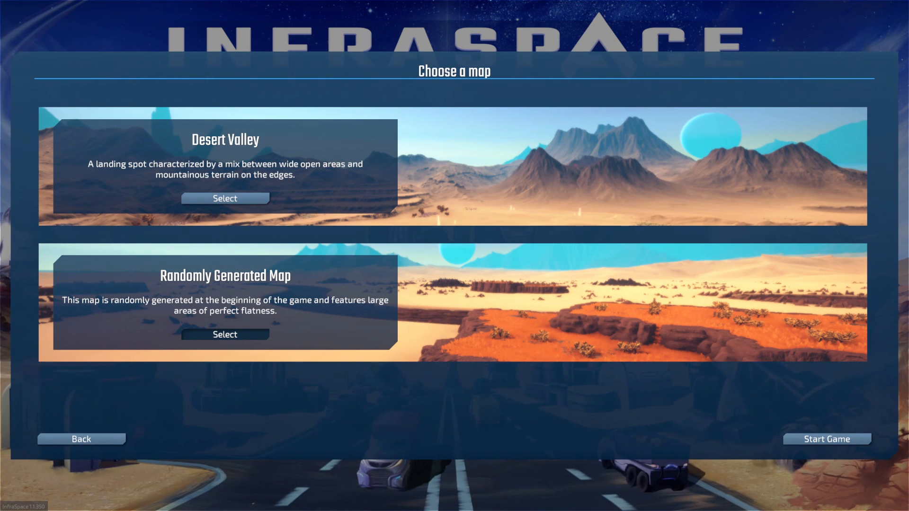
# Step: Start the game and load the desert colony with its spaceport and starter buildings
pyautogui.click(826, 438)
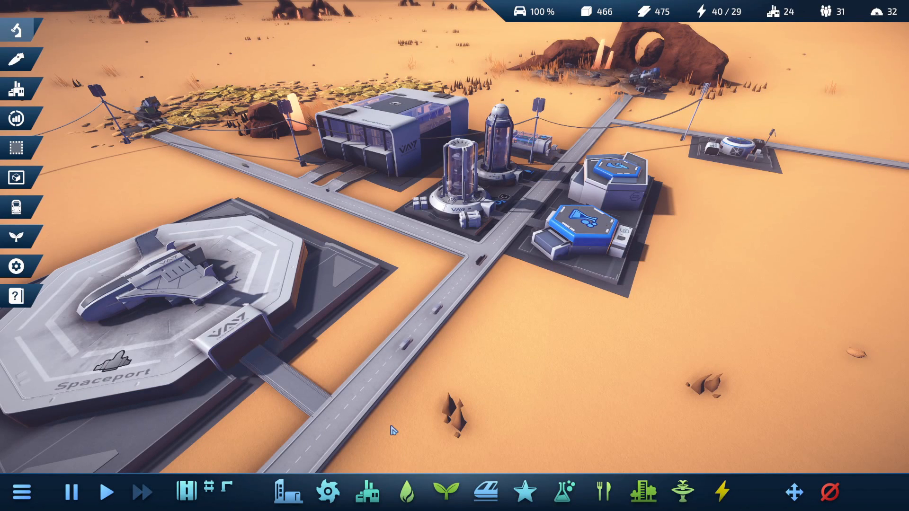
pyautogui.click(574, 238)
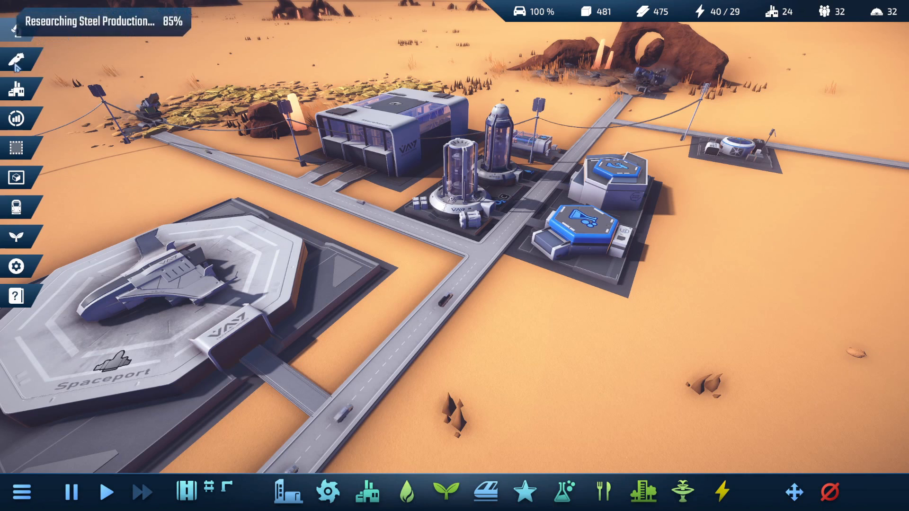
# Step: View the colony statistics, switching from Jobs to the Housing and Immigration Rate charts
pyautogui.click(16, 88)
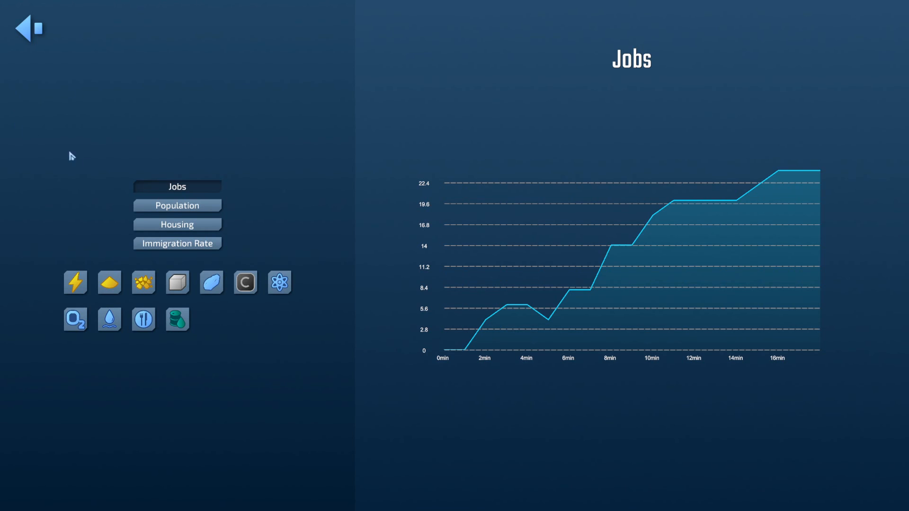
pyautogui.click(177, 224)
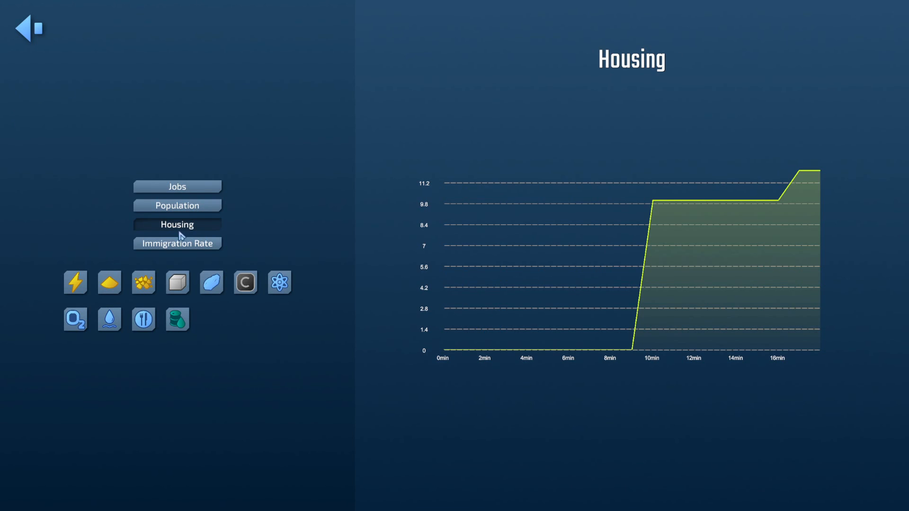
pyautogui.click(177, 243)
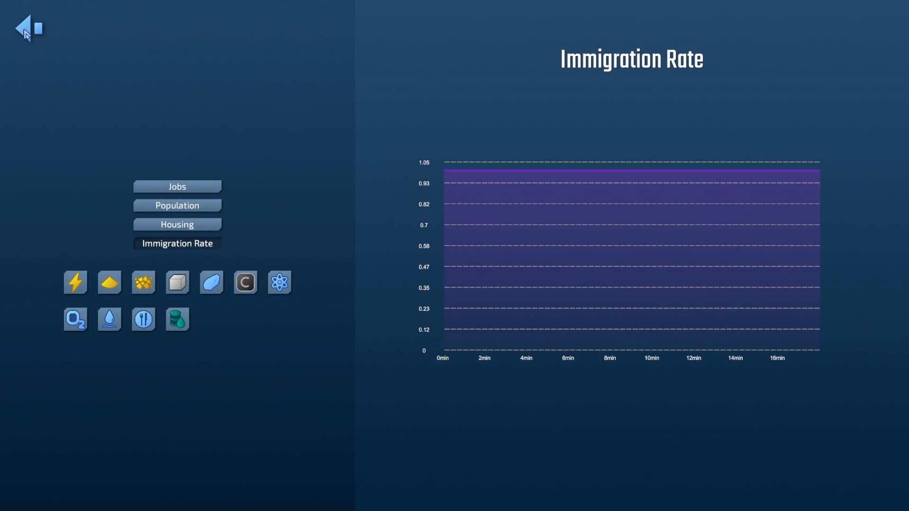
# Step: Return to the colony, toggle the Building Efficiency overlay, and acknowledge the Steel Production research
pyautogui.click(26, 27)
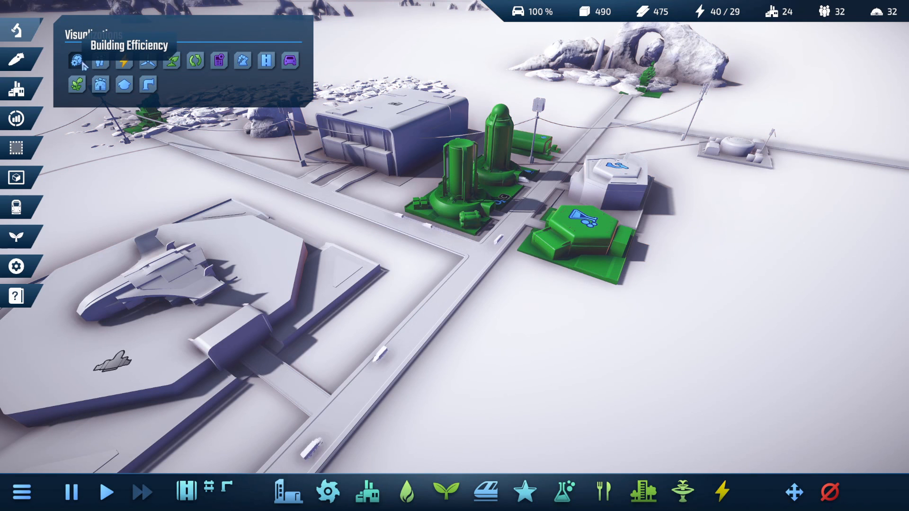
pyautogui.click(123, 61)
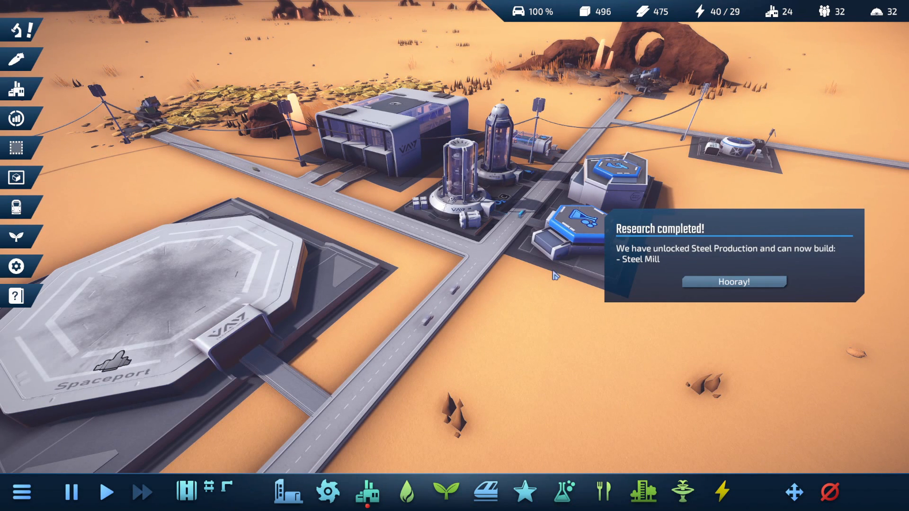
pyautogui.click(731, 282)
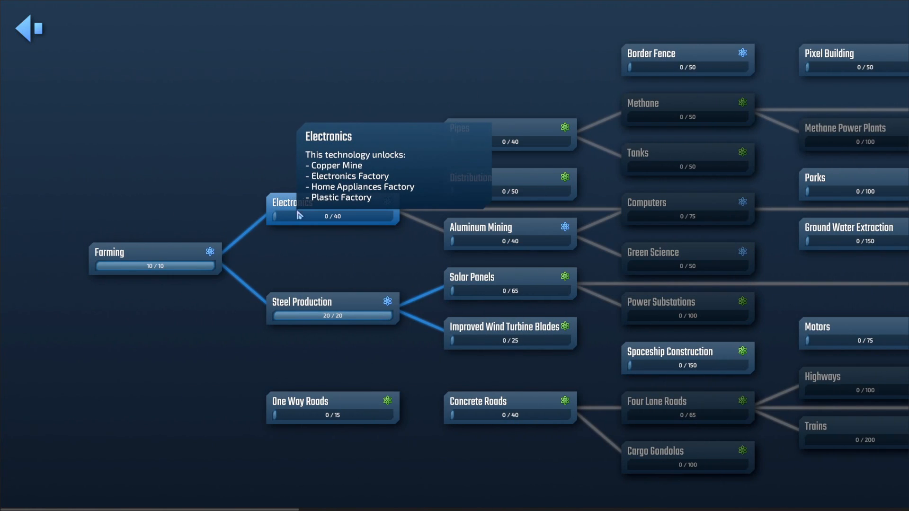
# Step: Choose Electronics as the next research in the technology tree
pyautogui.click(333, 216)
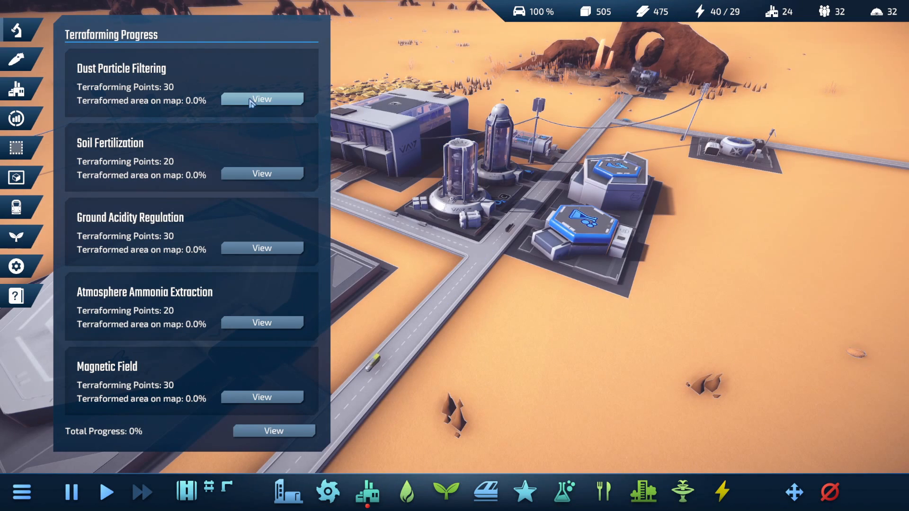
pyautogui.moveTo(16, 266)
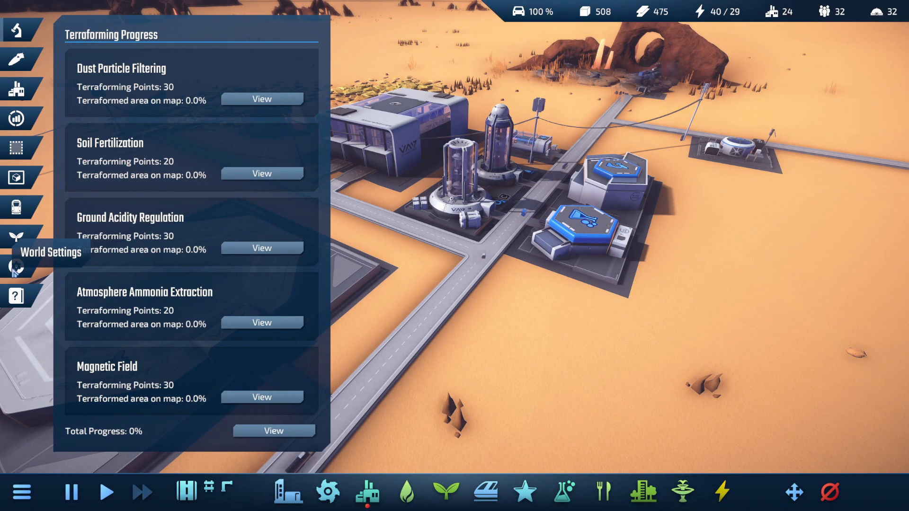
pyautogui.click(17, 237)
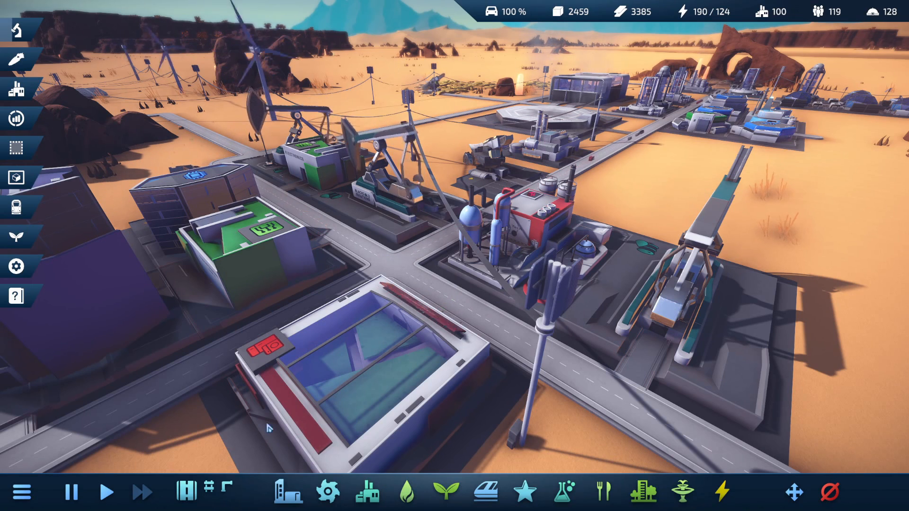
# Step: Browse the life support, train, decoration, power and habitat building categories
pyautogui.click(284, 494)
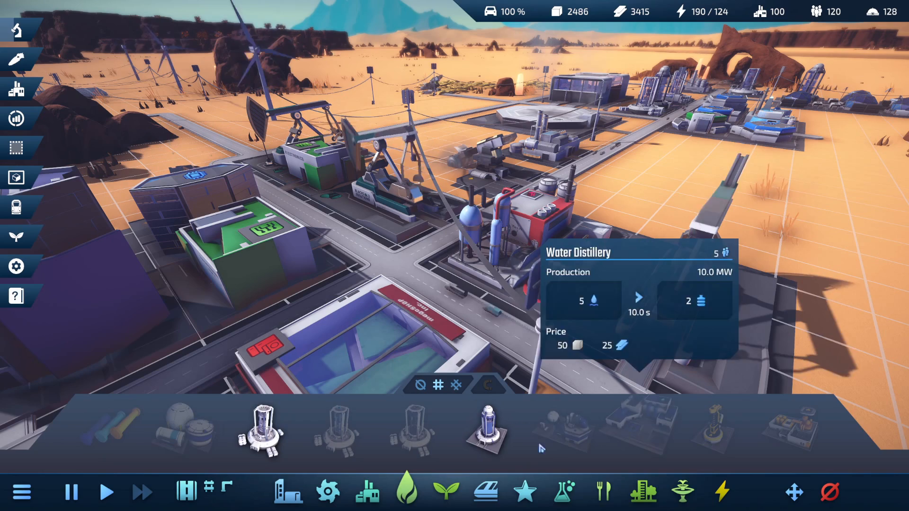
pyautogui.click(486, 492)
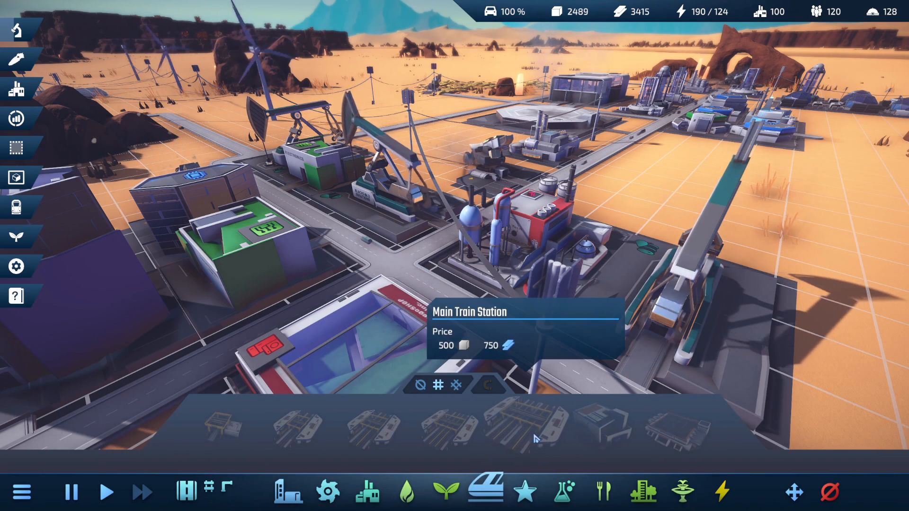
pyautogui.moveTo(375, 436)
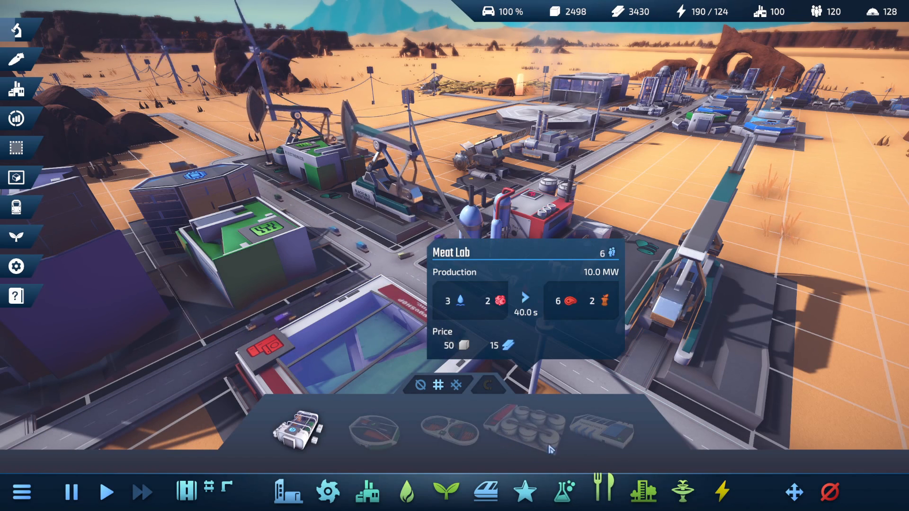
pyautogui.click(682, 491)
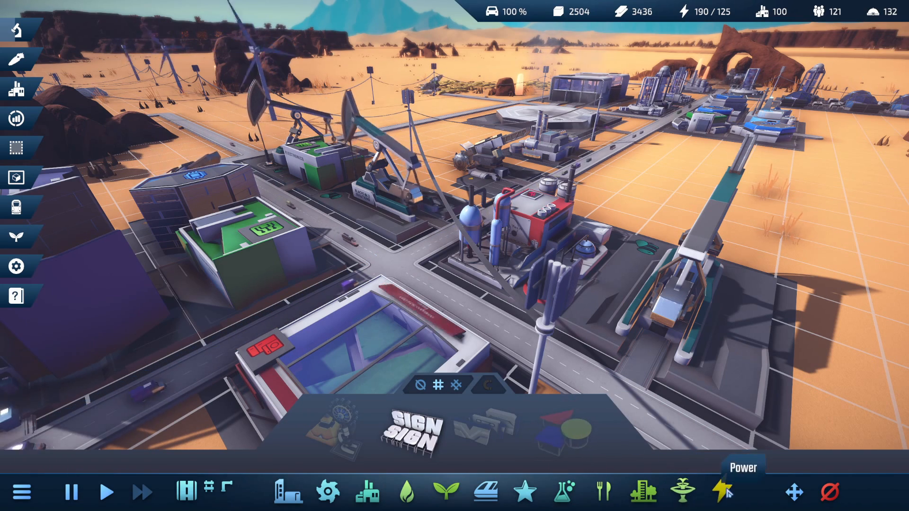
pyautogui.click(721, 493)
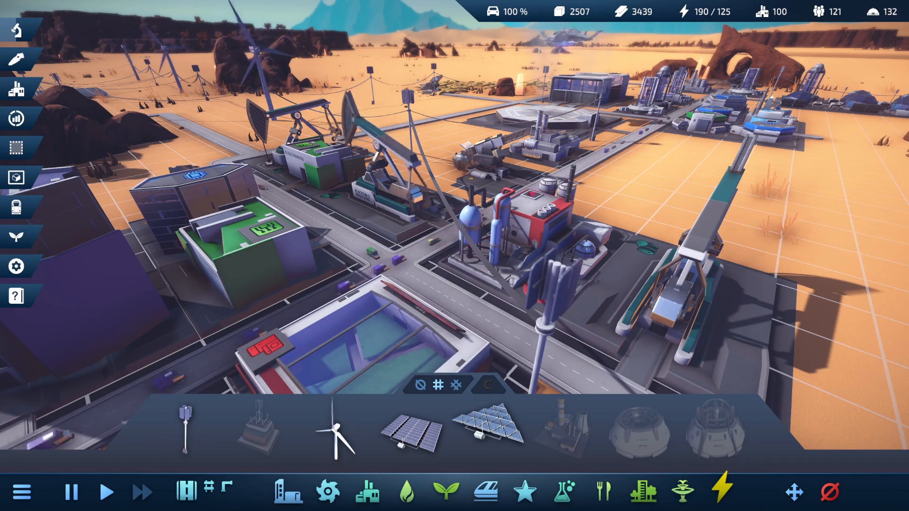
pyautogui.click(642, 493)
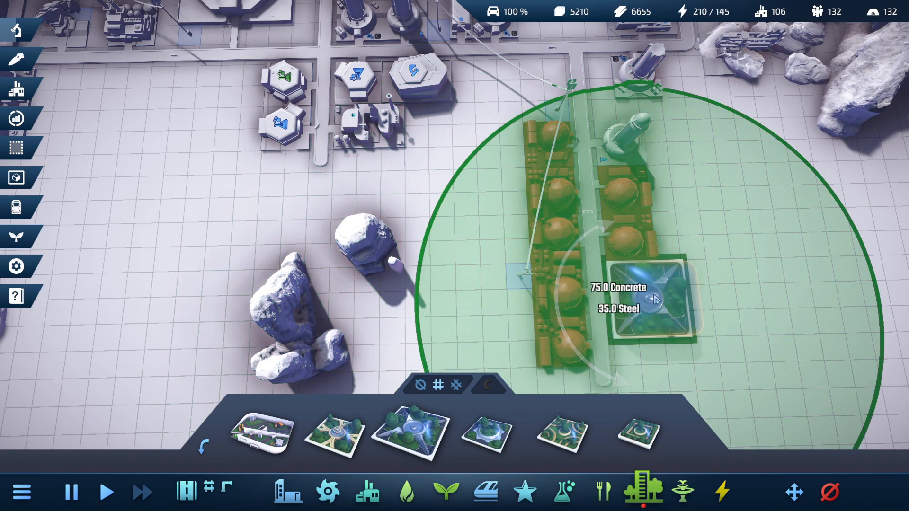
# Step: Place a park beside the dome habitats and view a Nice Habitat's needs panel
pyautogui.click(655, 298)
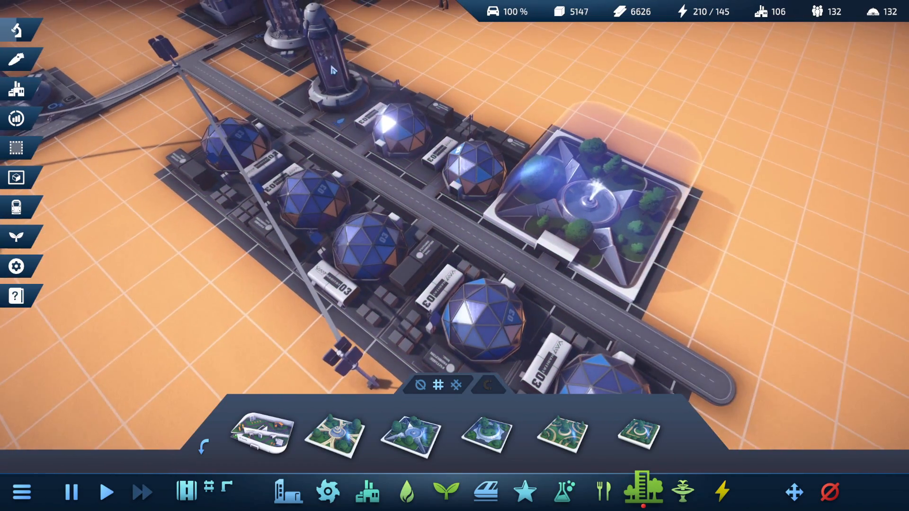
pyautogui.click(399, 125)
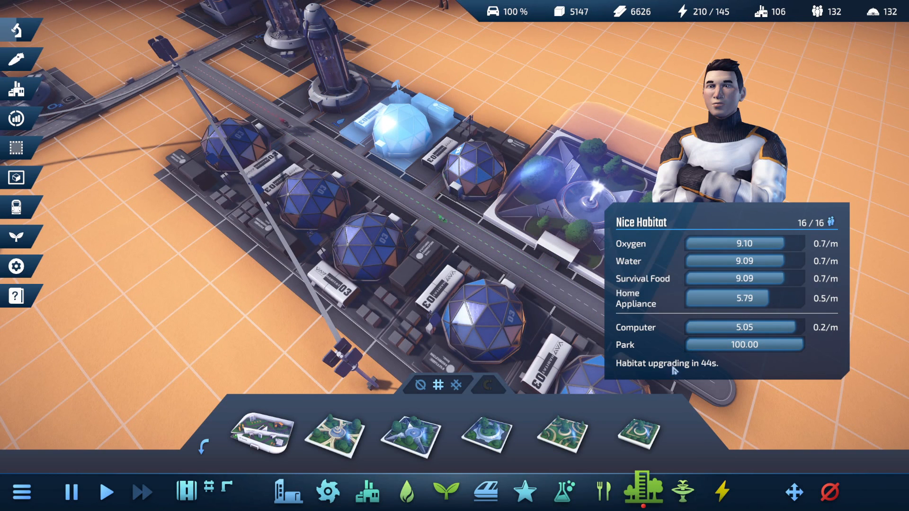
pyautogui.click(141, 492)
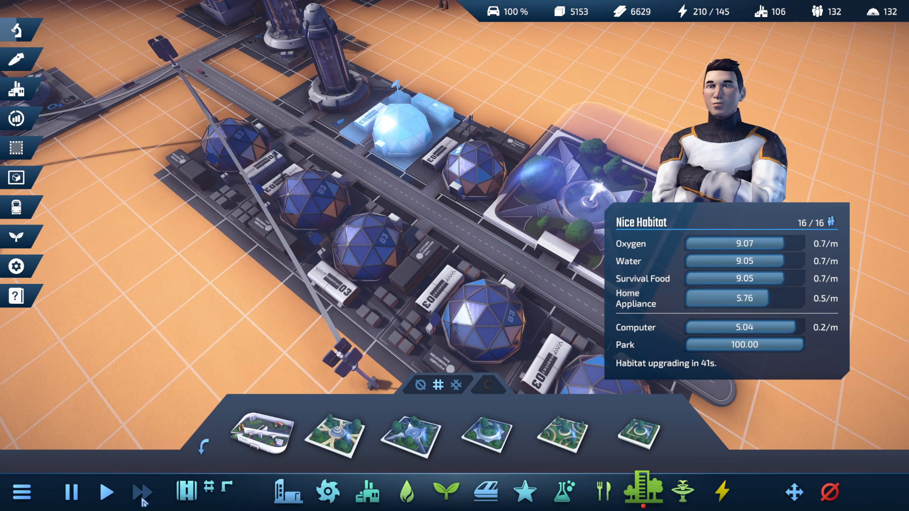
pyautogui.moveTo(761, 248)
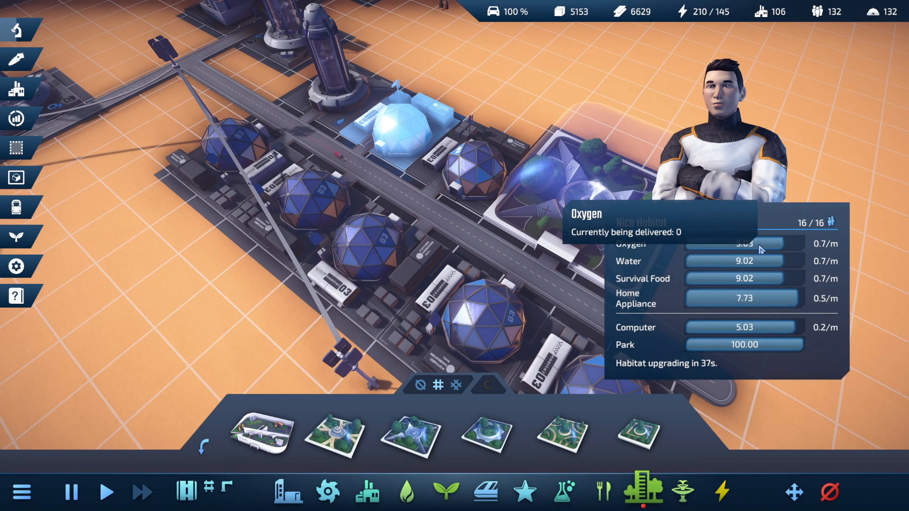
# Step: Show the oxygen and water pipe overlay and follow it to the edge pipeline as habitats upgrade
pyautogui.click(187, 492)
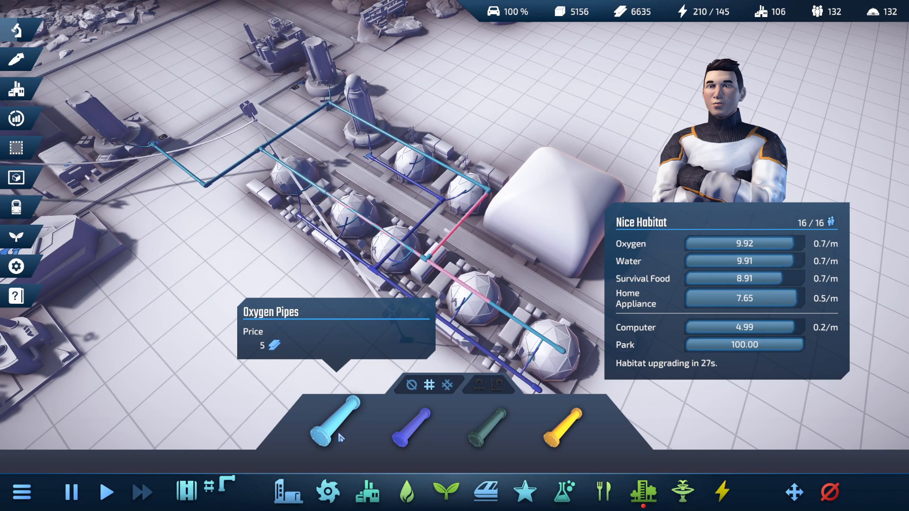
pyautogui.moveTo(412, 412)
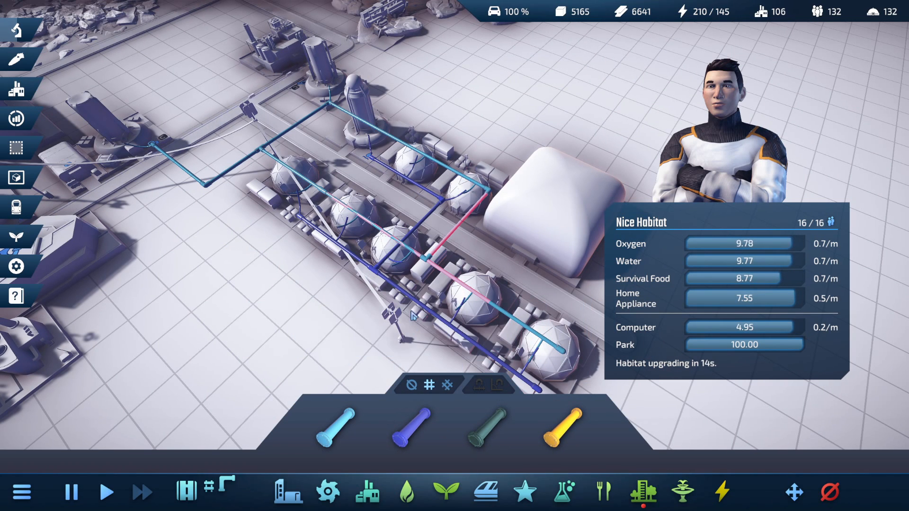
pyautogui.moveTo(335, 423)
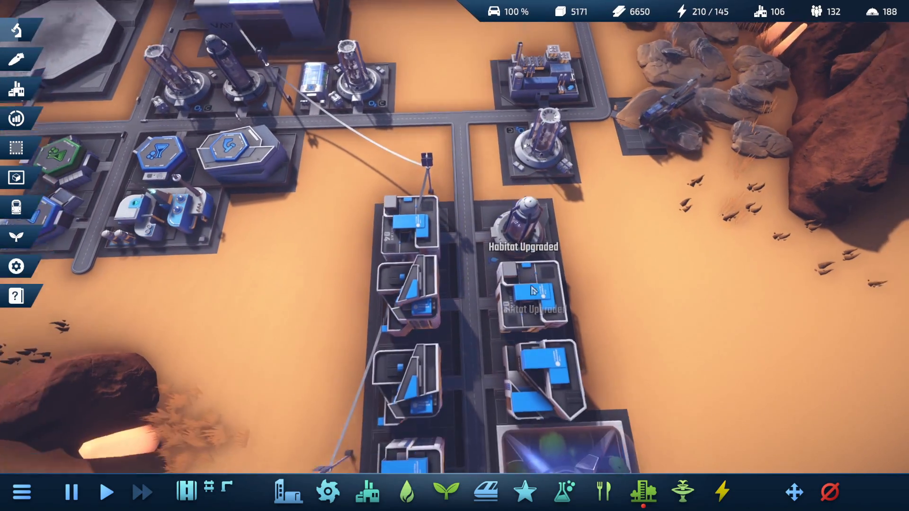
pyautogui.click(528, 284)
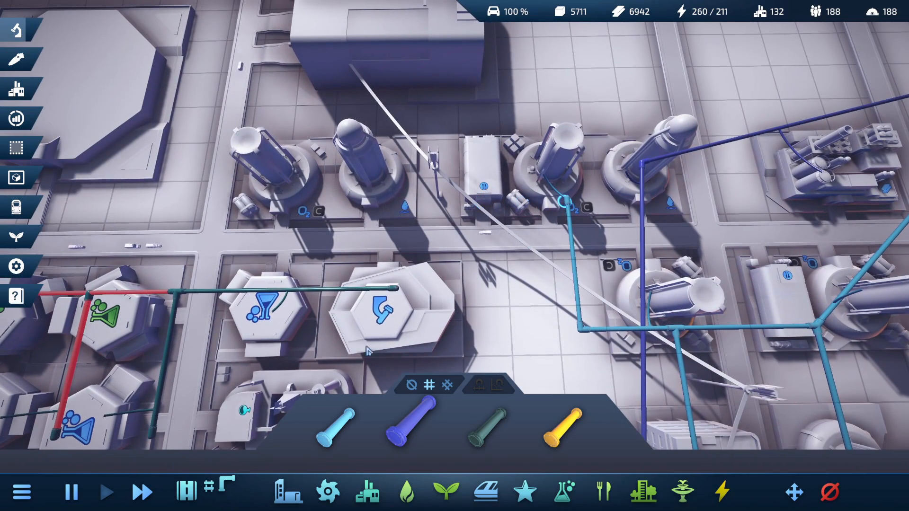
pyautogui.moveTo(413, 424)
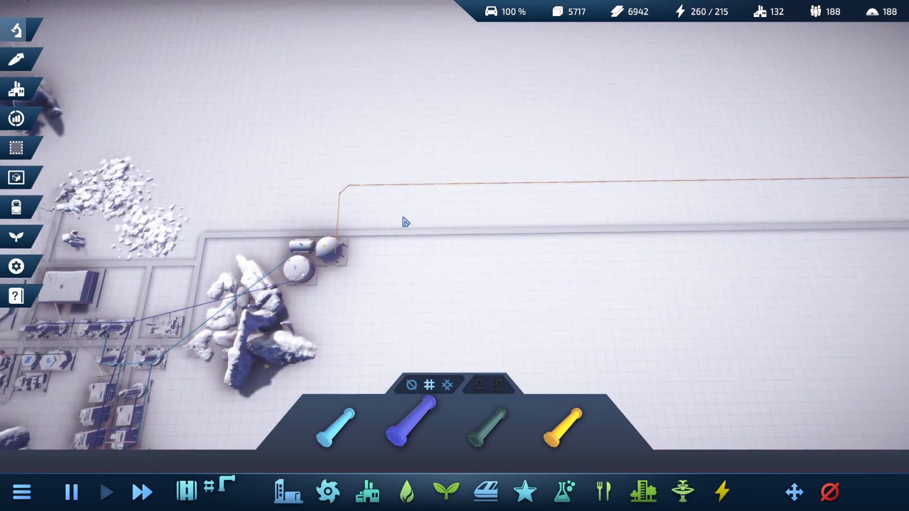
# Step: Switch the statistics graph to Iron Ore and Crude Oil, then bring up the production overview listing all resources
pyautogui.scroll(-3)
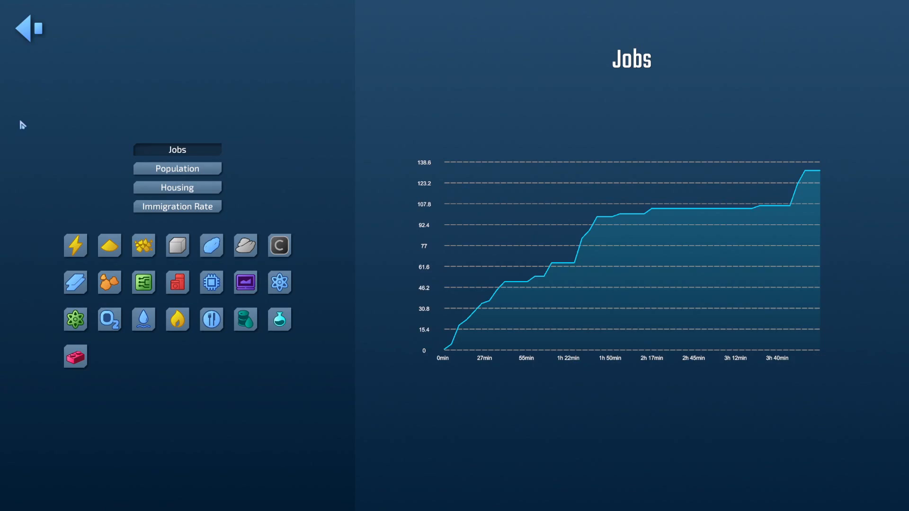
pyautogui.click(210, 245)
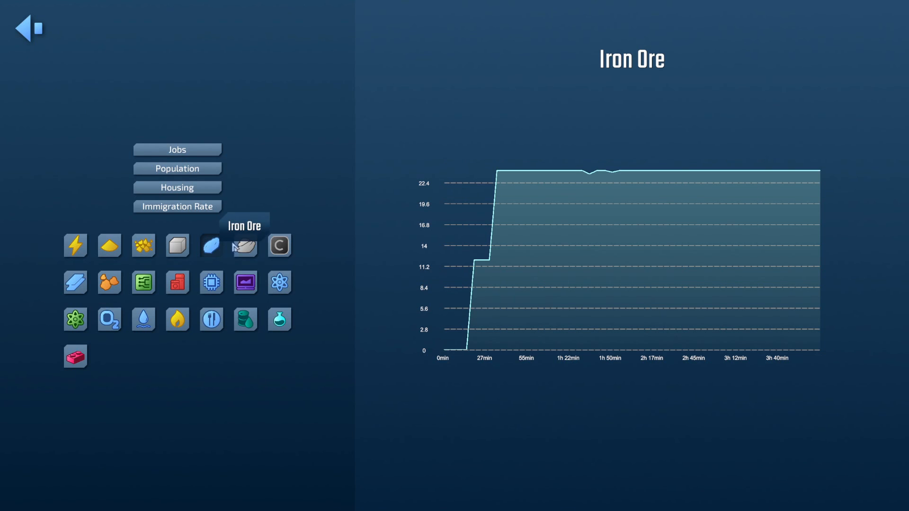
pyautogui.click(244, 246)
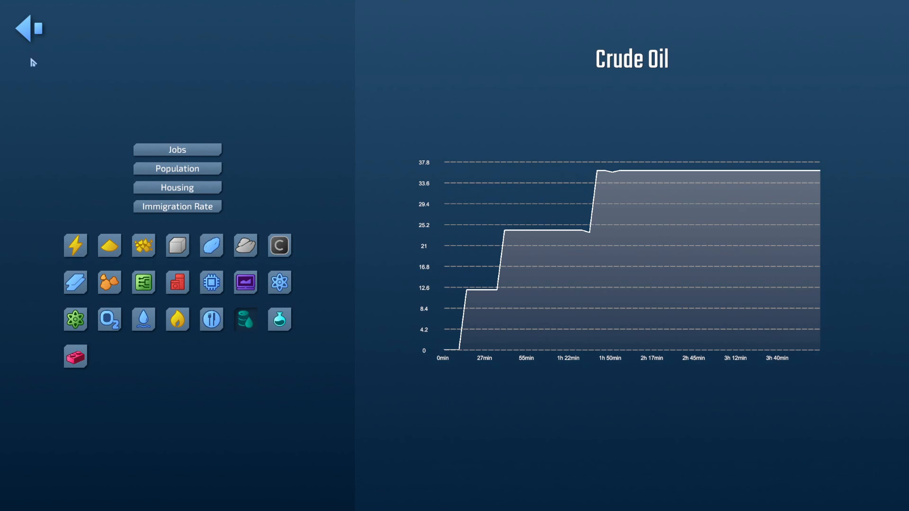
pyautogui.click(29, 27)
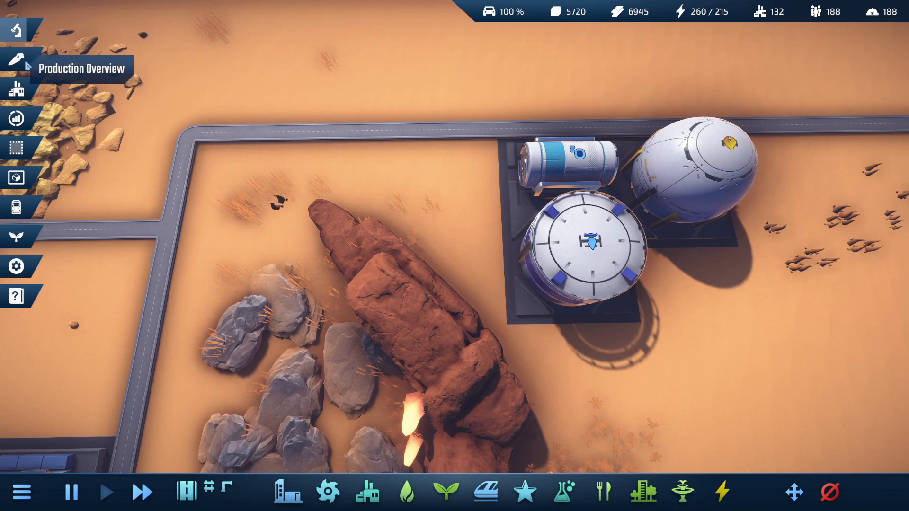
pyautogui.click(16, 60)
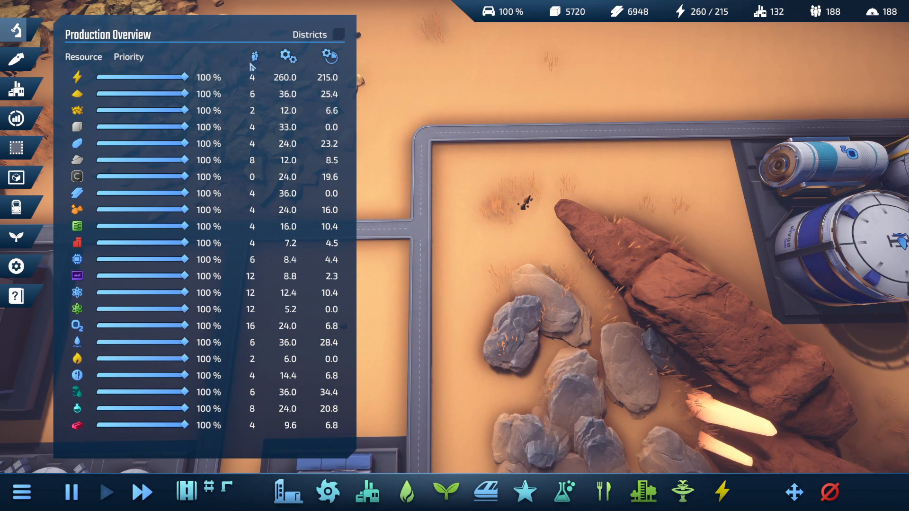
pyautogui.moveTo(455, 231)
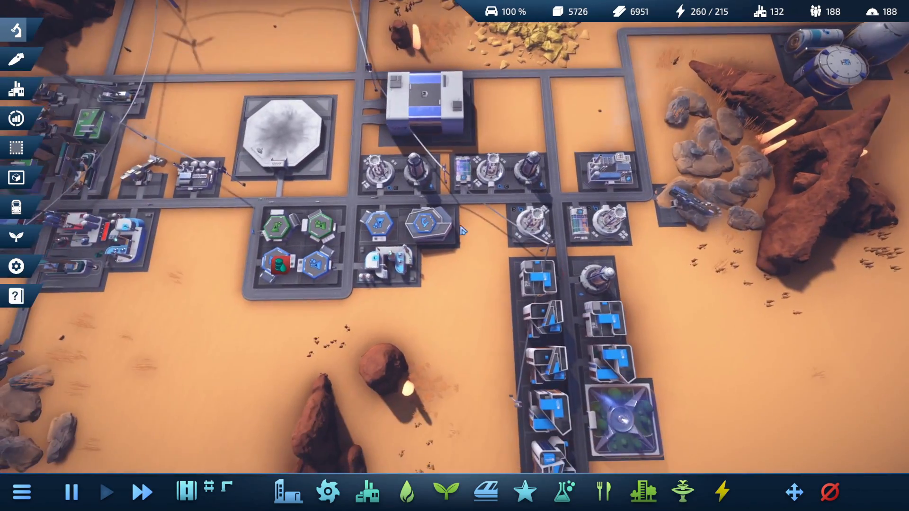
# Step: Inspect the power plant for Power Network 1, browse Industry buildings, and select the Simple Farm in pipe view
pyautogui.click(368, 491)
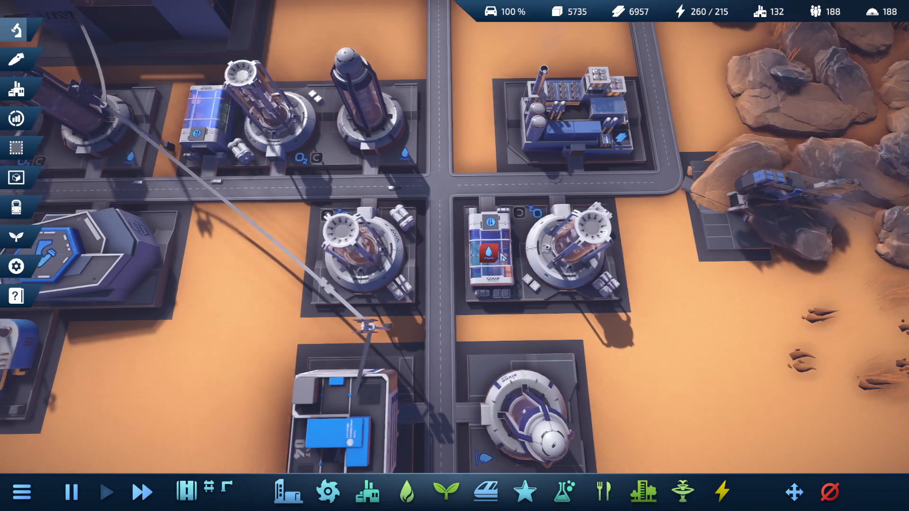
pyautogui.click(489, 255)
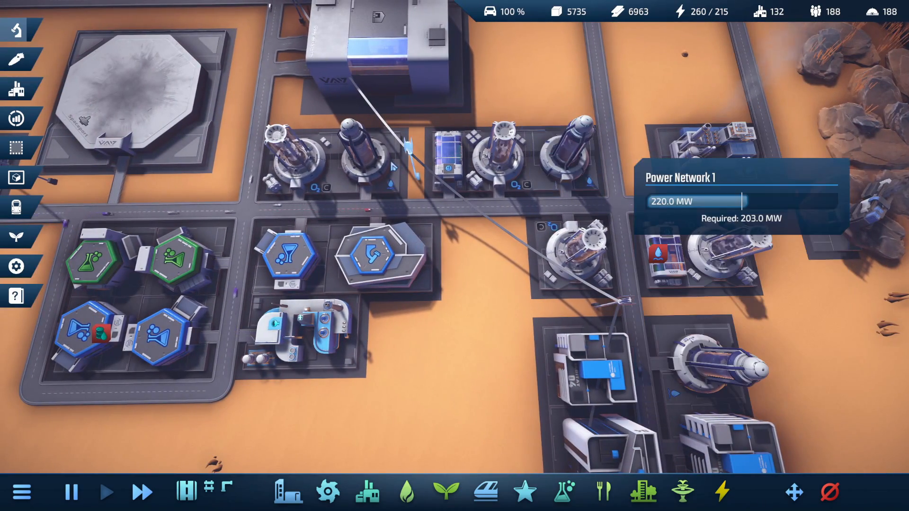
pyautogui.click(367, 492)
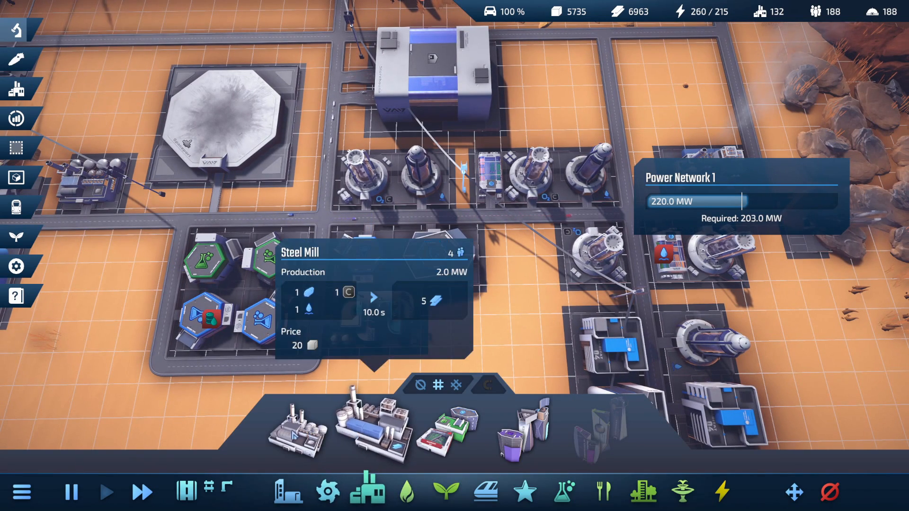
pyautogui.click(407, 492)
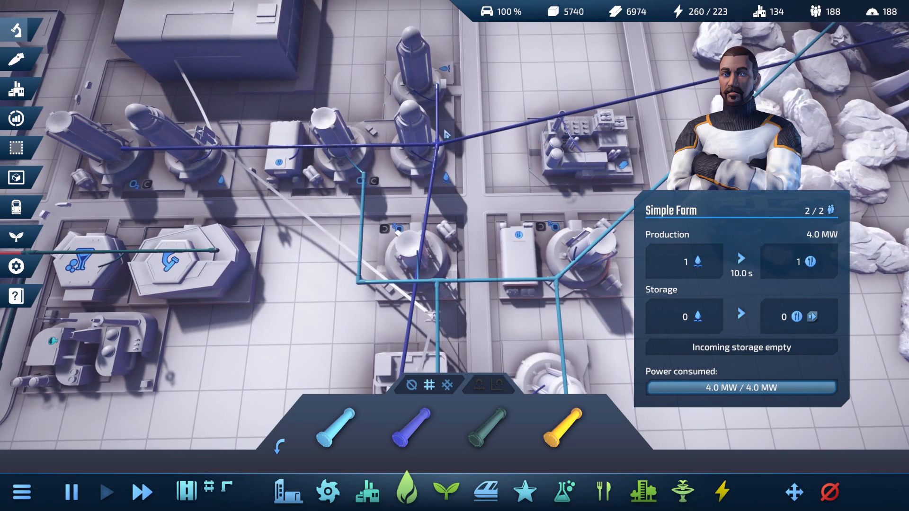
pyautogui.click(412, 432)
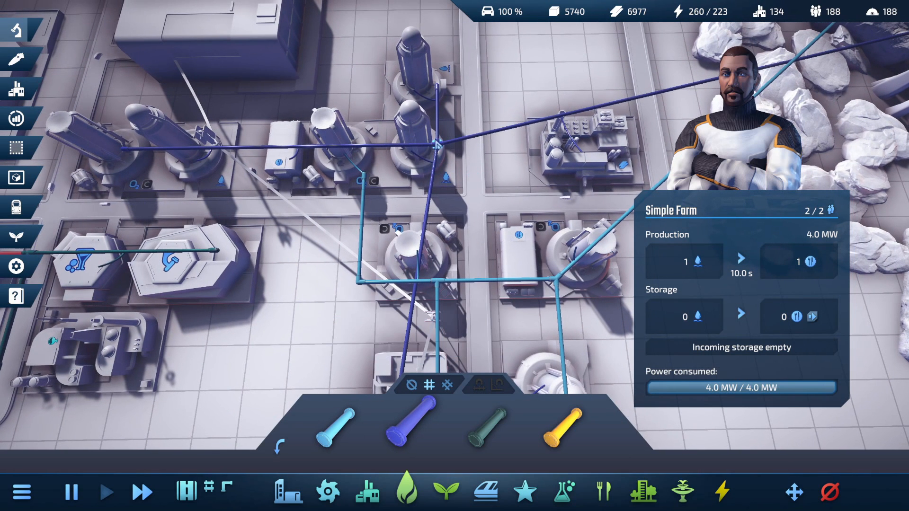